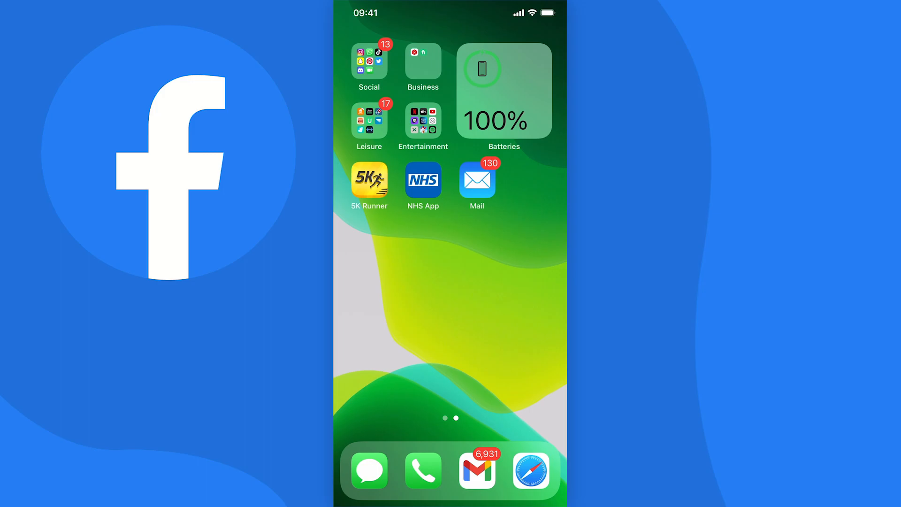
Step: Search Spotlight for 'facebook' and launch the Facebook app
{"action": "type", "text": "facebook"}
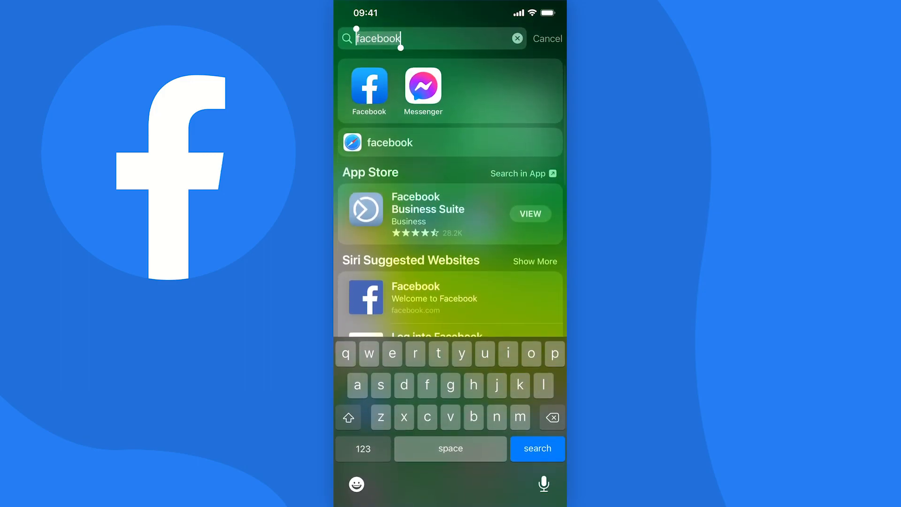
{"action": "left_click", "coordinate": [369, 89]}
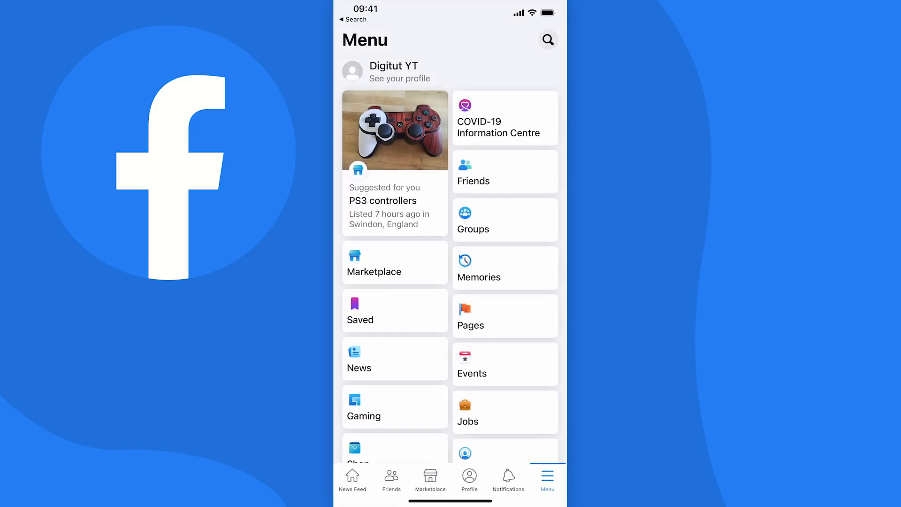
Step: Publish a new status post reading 'Test'
{"action": "left_click", "coordinate": [353, 479]}
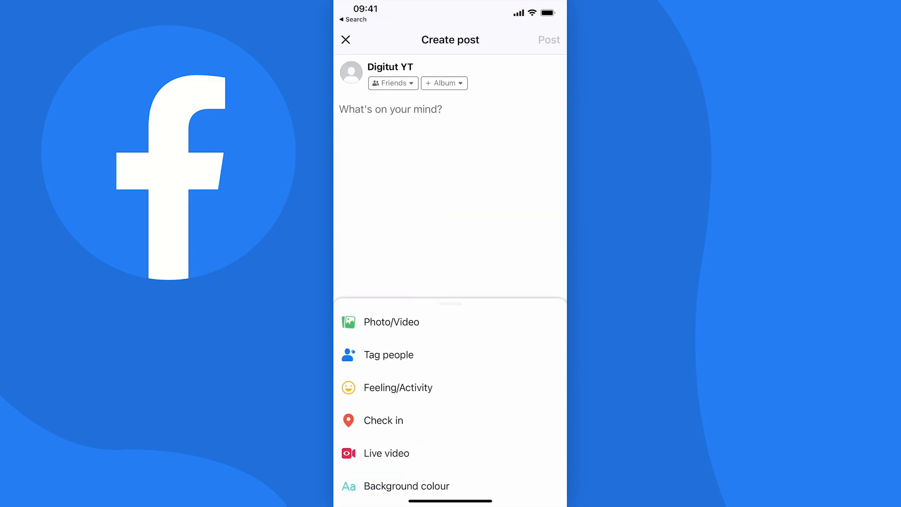
{"action": "type", "text": "Test"}
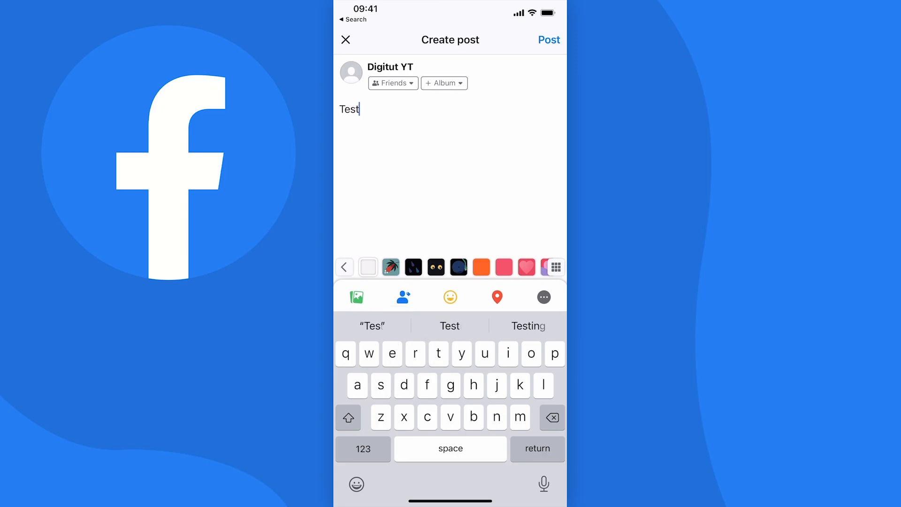
{"action": "left_click", "coordinate": [548, 40]}
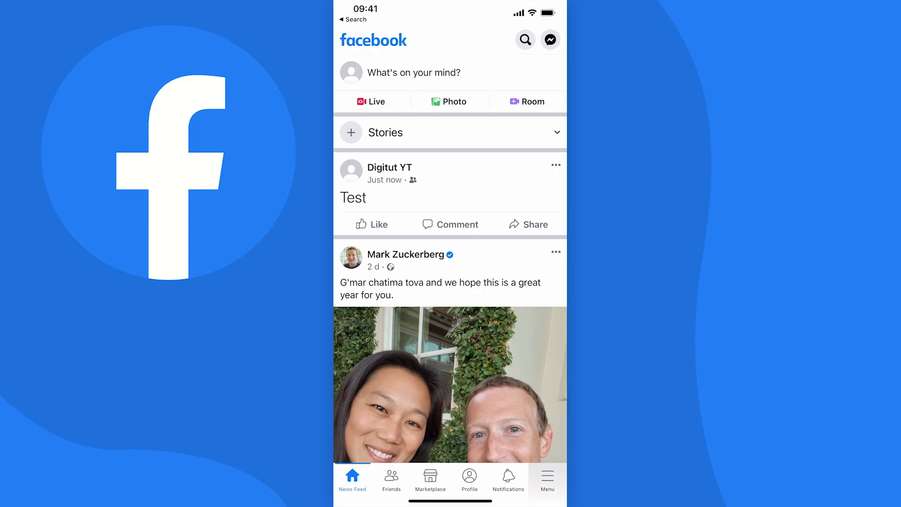
Step: Go to your own profile and scroll down to the Test post
{"action": "left_click", "coordinate": [546, 479]}
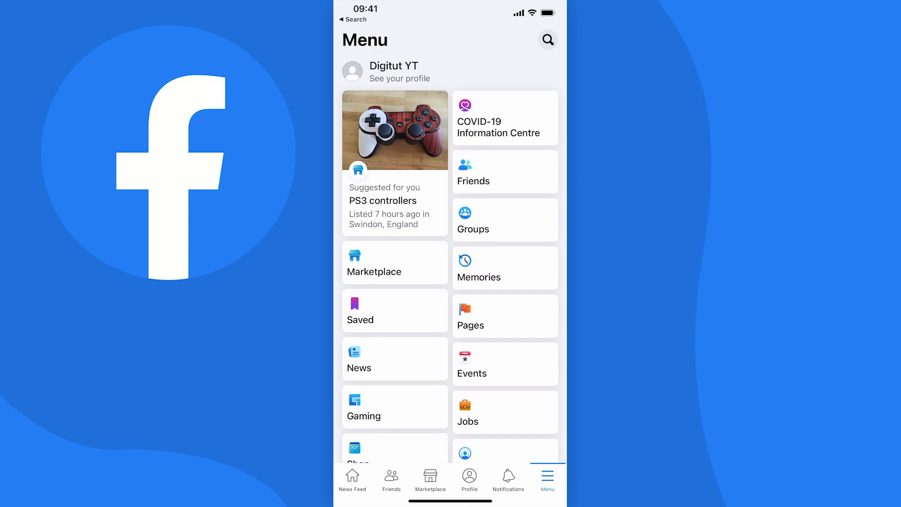
{"action": "left_click", "coordinate": [402, 71]}
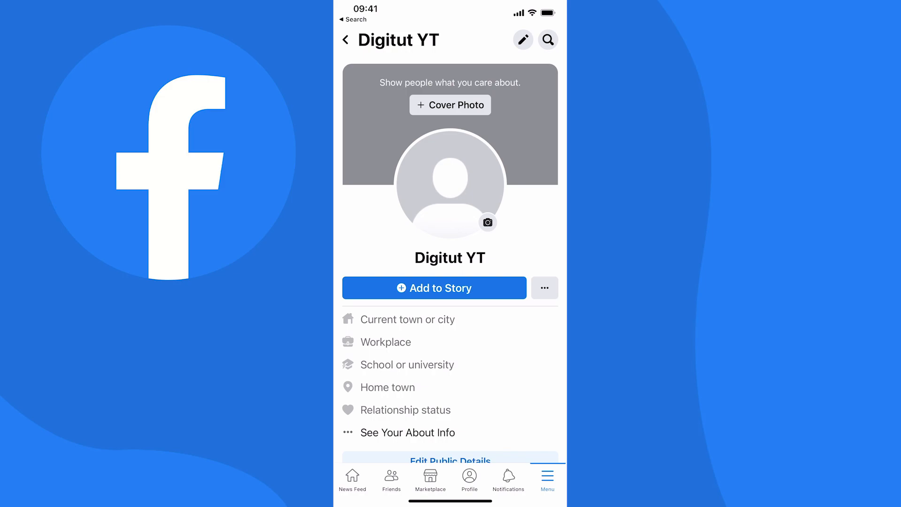
{"action": "scroll", "scroll_direction": "down", "scroll_amount": 3}
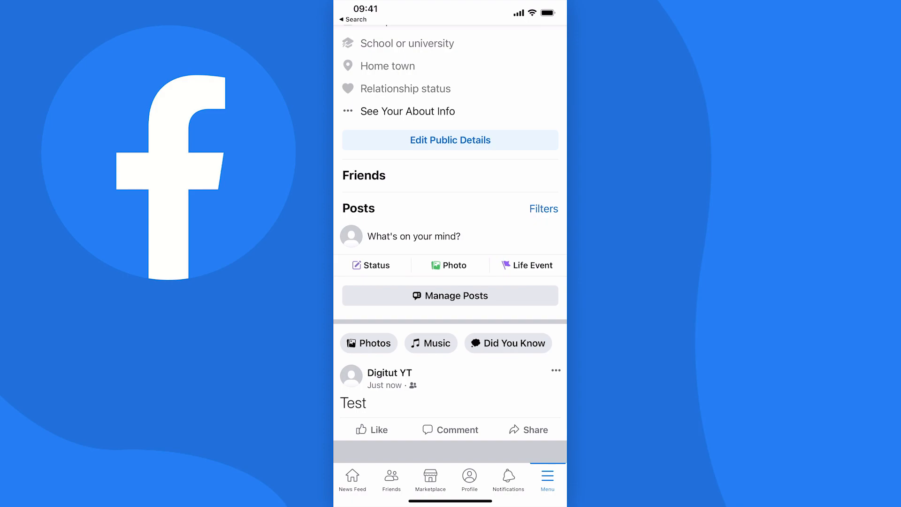
Step: Change the Test post's audience from Friends to Public
{"action": "left_click", "coordinate": [555, 370]}
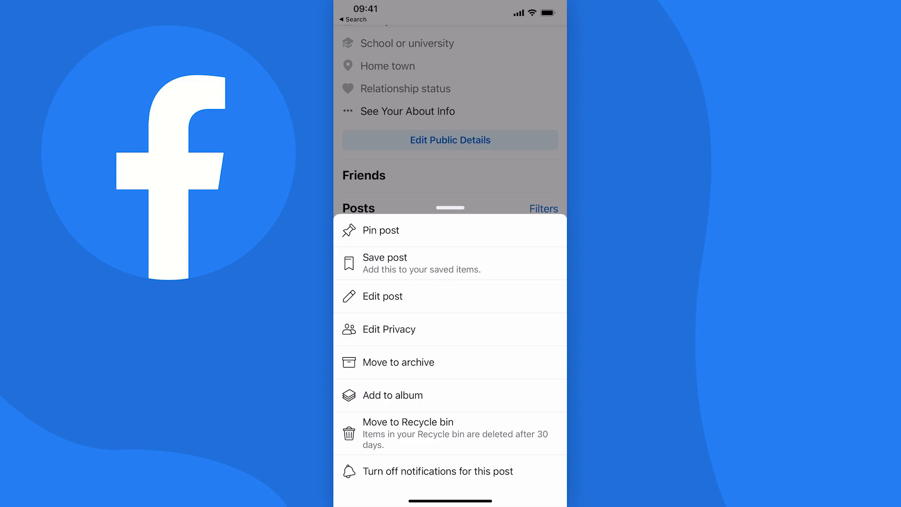
{"action": "left_click", "coordinate": [389, 328]}
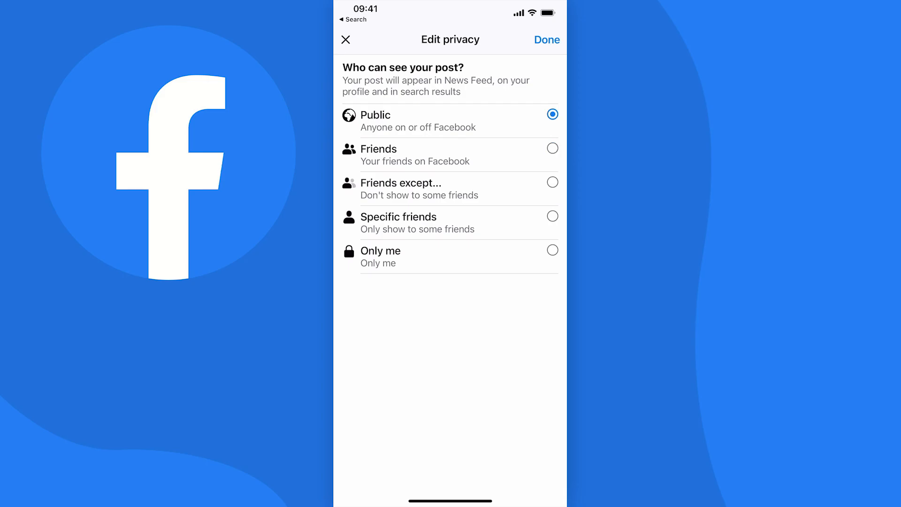
{"action": "left_click", "coordinate": [546, 39]}
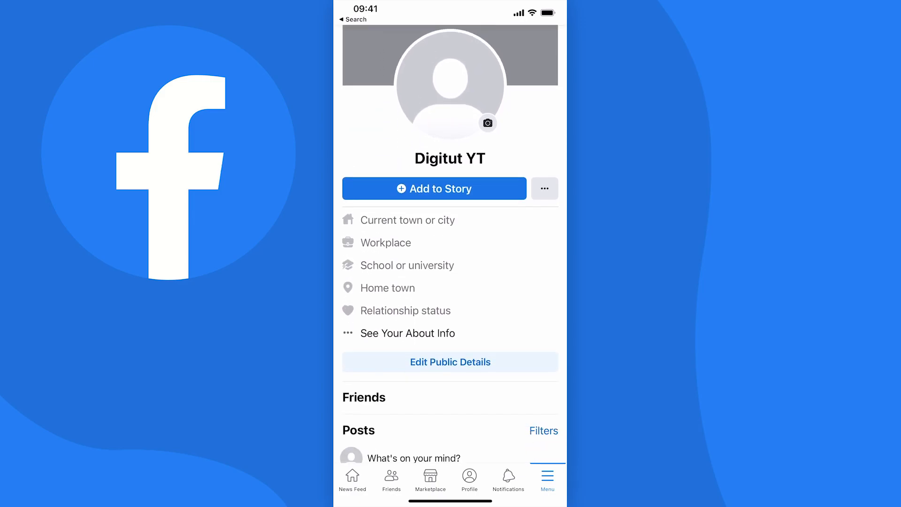
Step: Restrict commenting on the Test post to profiles and Pages you mention
{"action": "scroll", "scroll_direction": "down", "scroll_amount": 3}
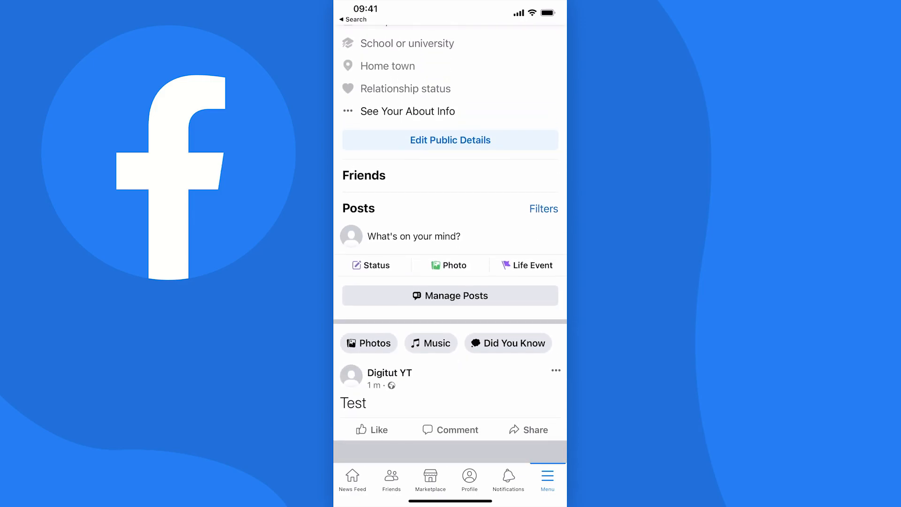
{"action": "left_click", "coordinate": [555, 370]}
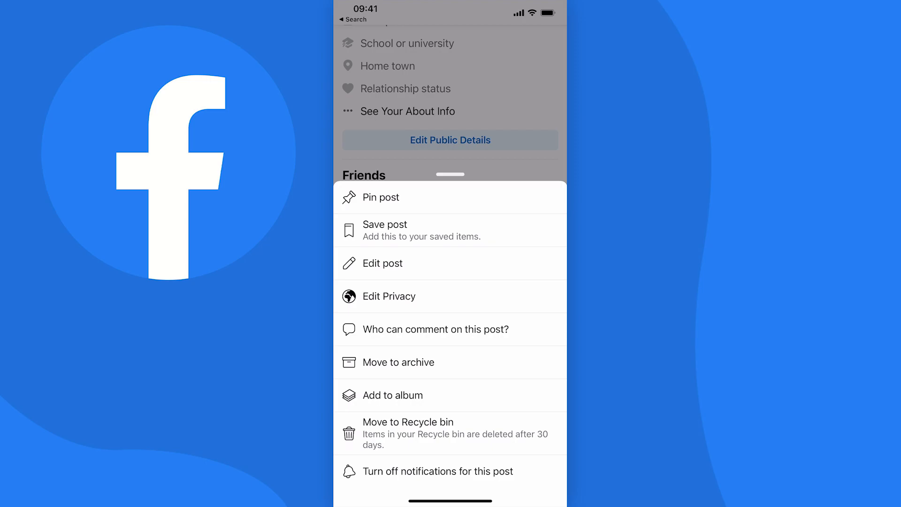
{"action": "left_click", "coordinate": [433, 329]}
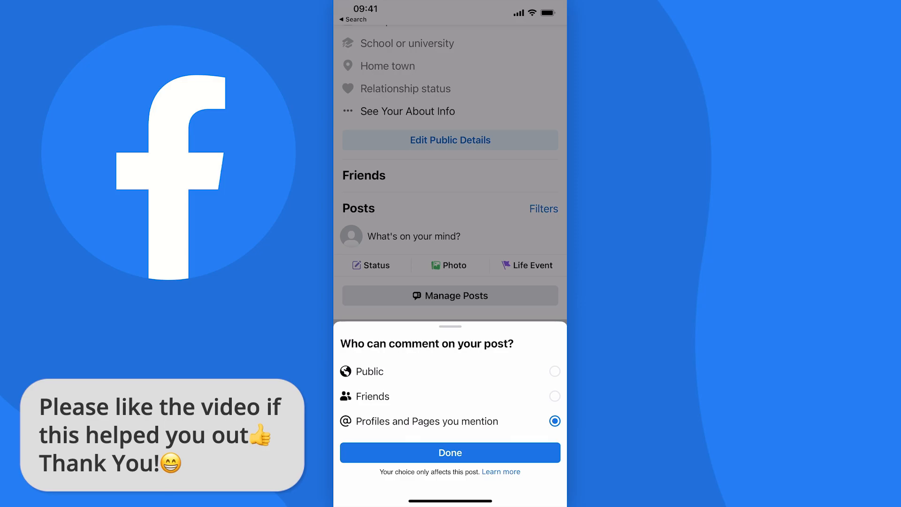
{"action": "left_click", "coordinate": [450, 453]}
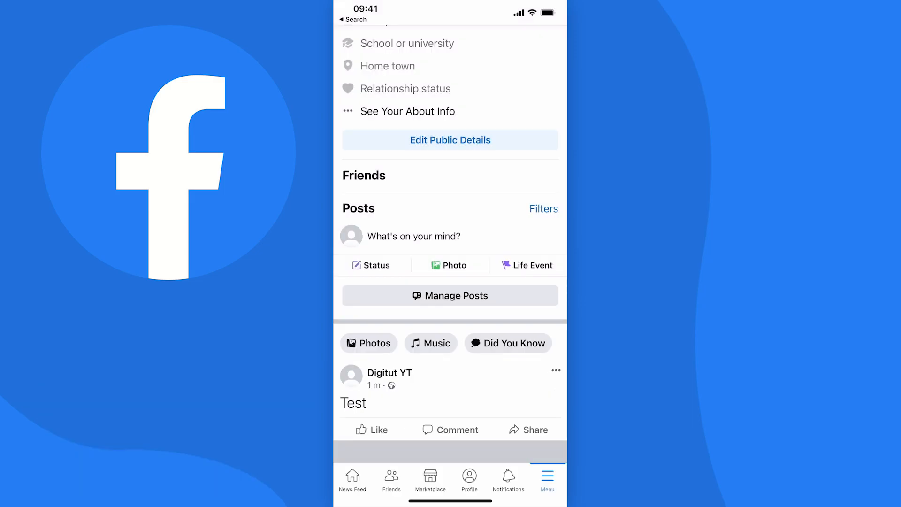